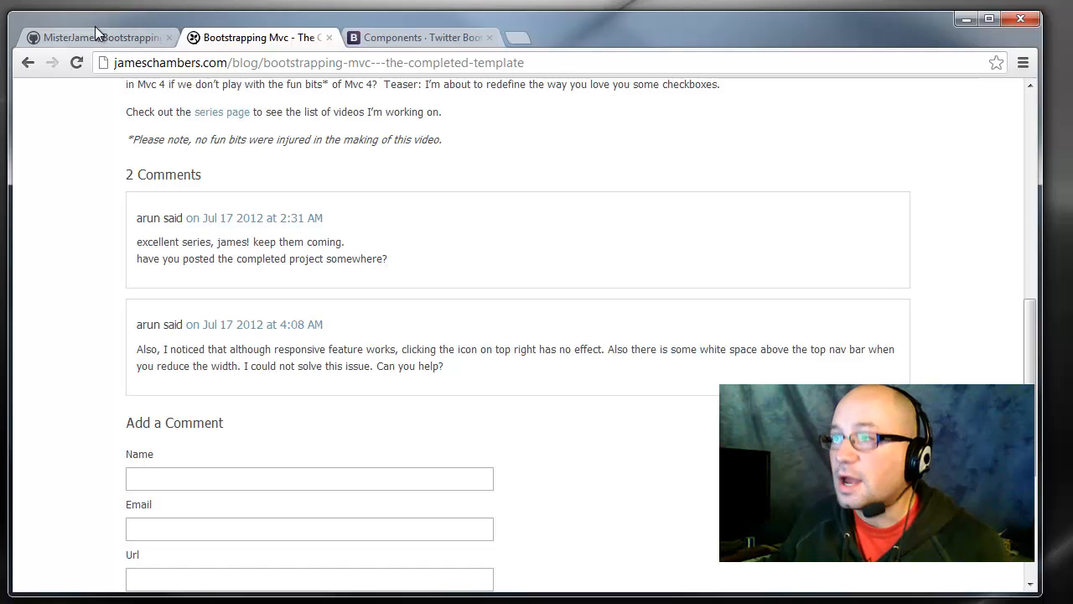
- Show the MisterJames/BootstrappingMvc repository page on GitHub in Chrome
click(100, 37)
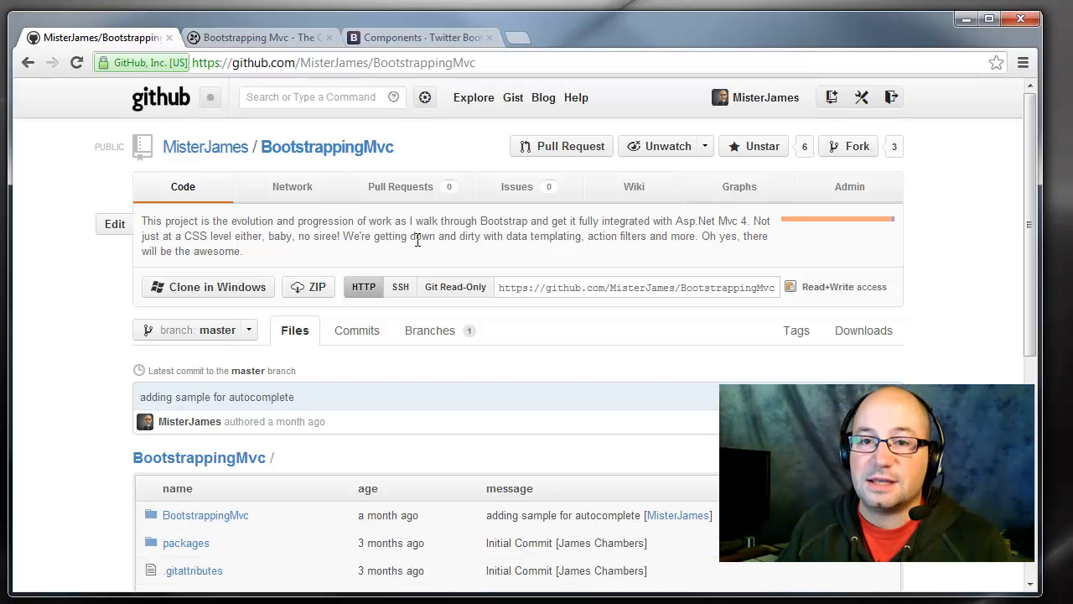
- Return to the Bootstrapping Mvc blog post's reader comments about the nav bar gap
click(260, 37)
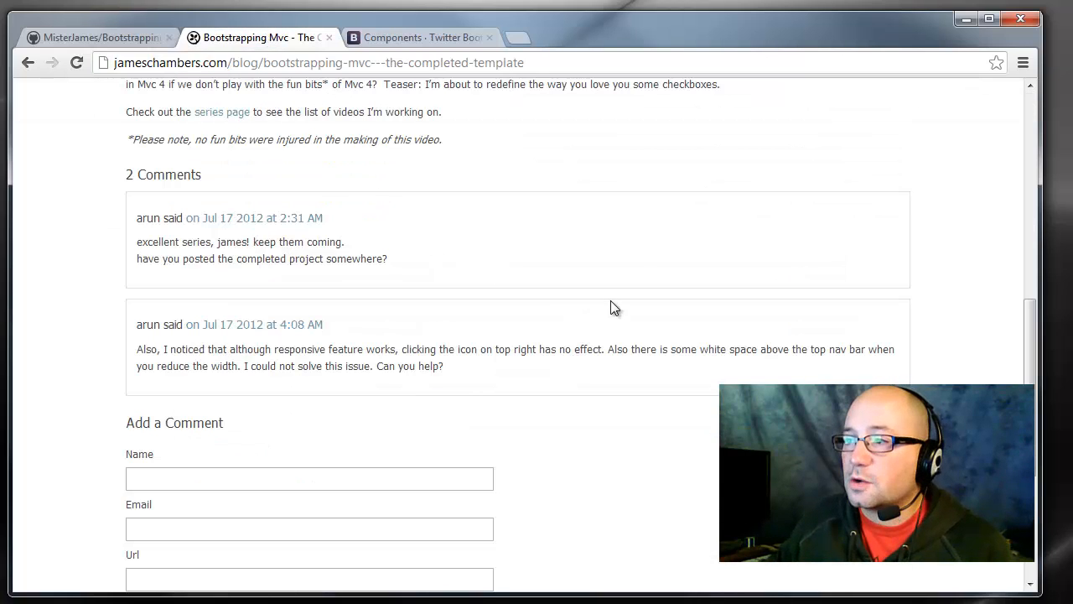
mouse_move(668, 231)
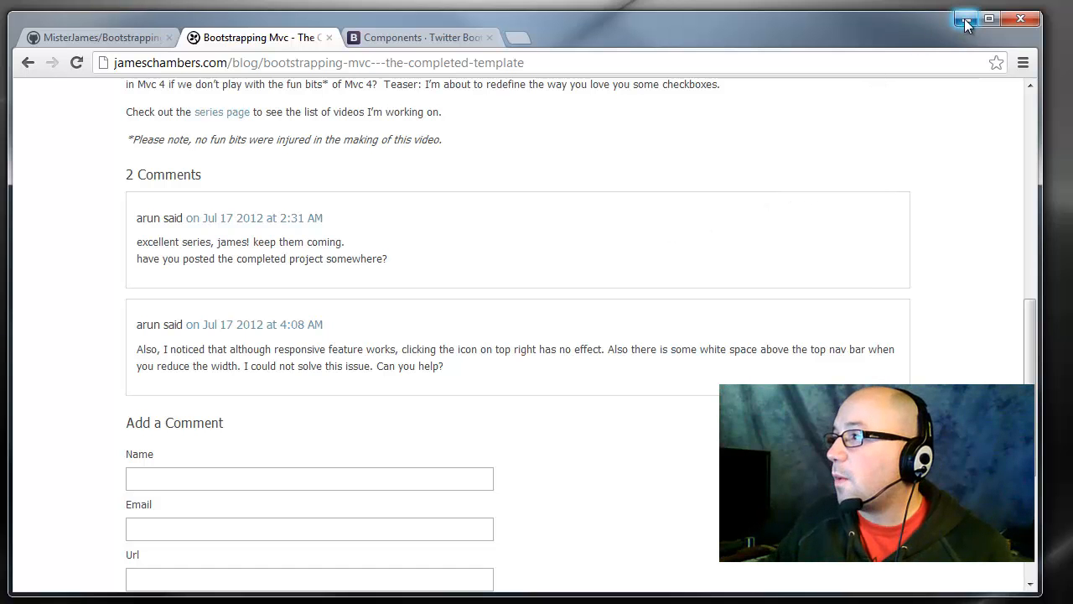
- Minimize Chrome and view the narrowed localhost page in IE showing the gap above the navbar
click(966, 20)
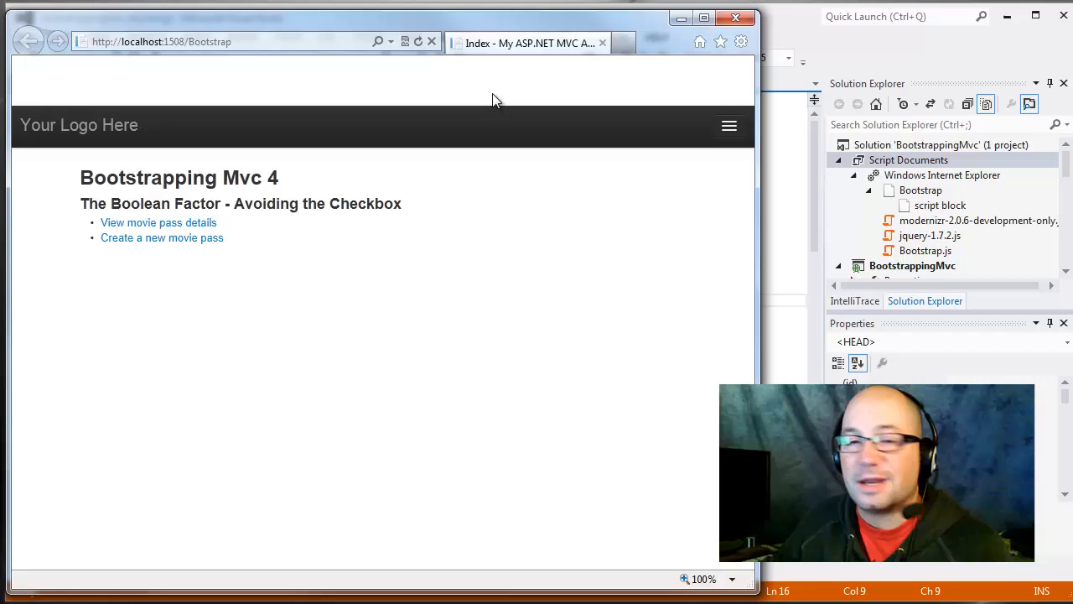
mouse_move(538, 116)
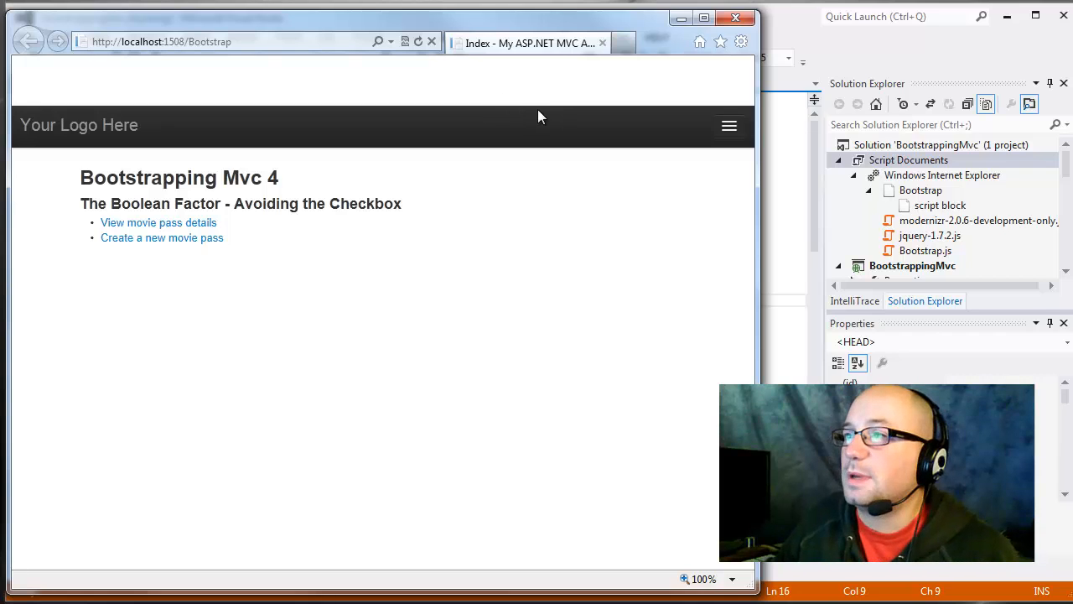
click(727, 126)
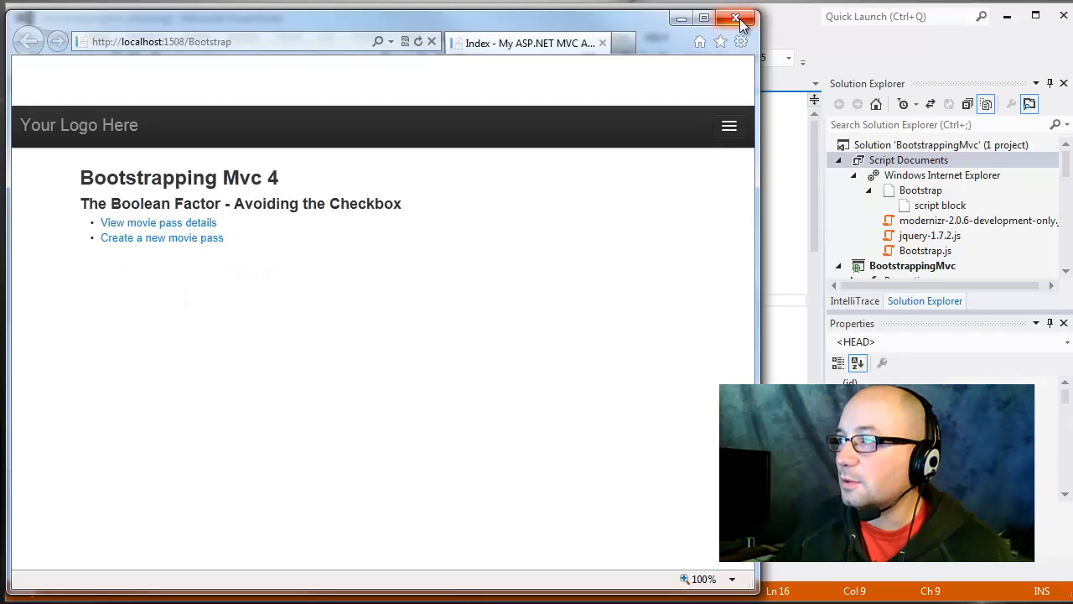
mouse_move(736, 19)
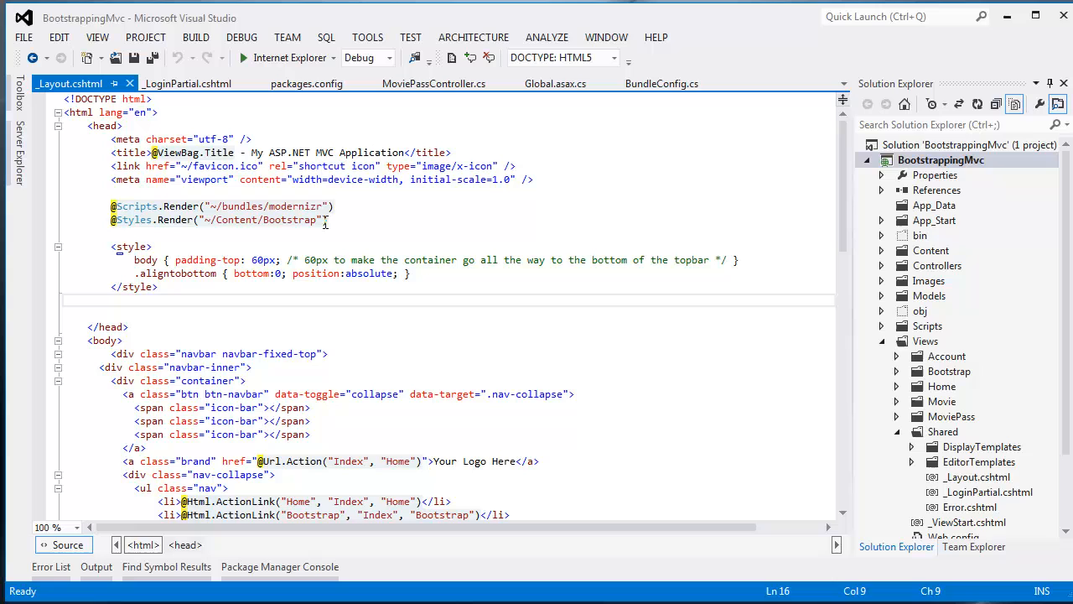
click(942, 431)
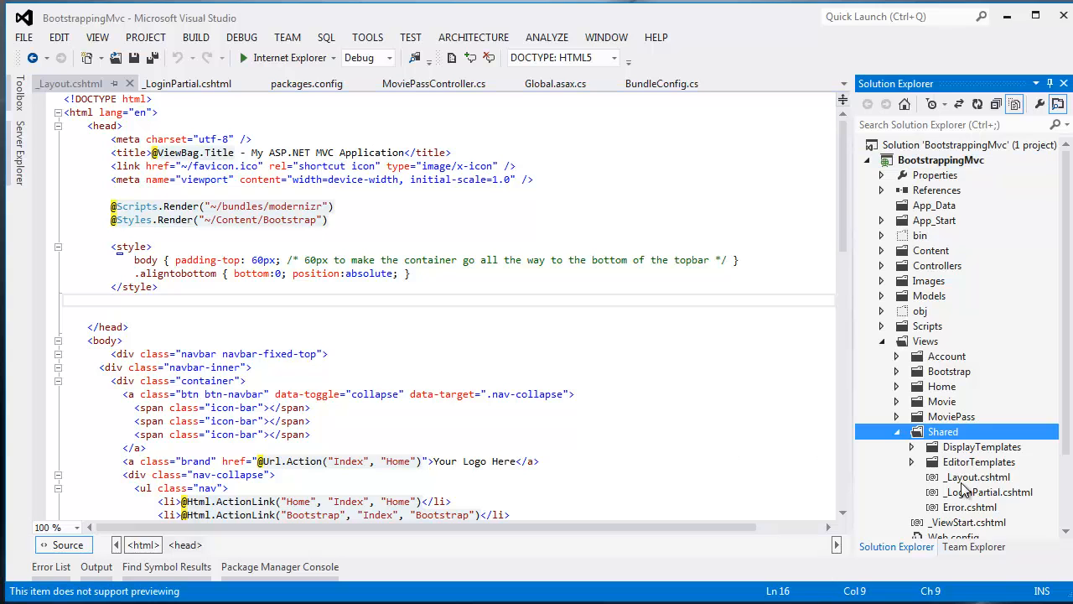
click(976, 476)
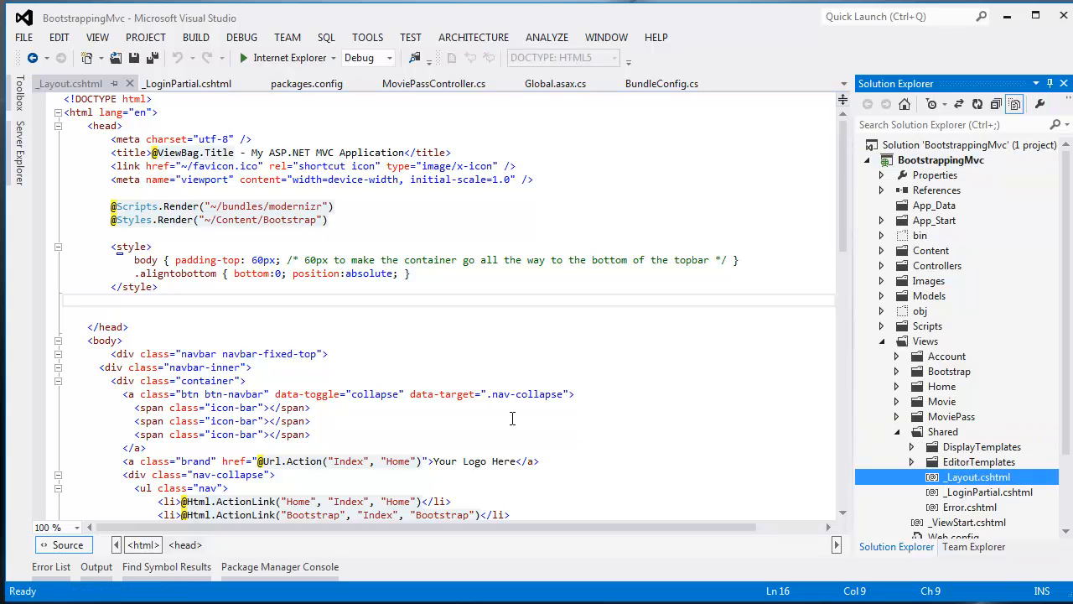
mouse_move(434, 235)
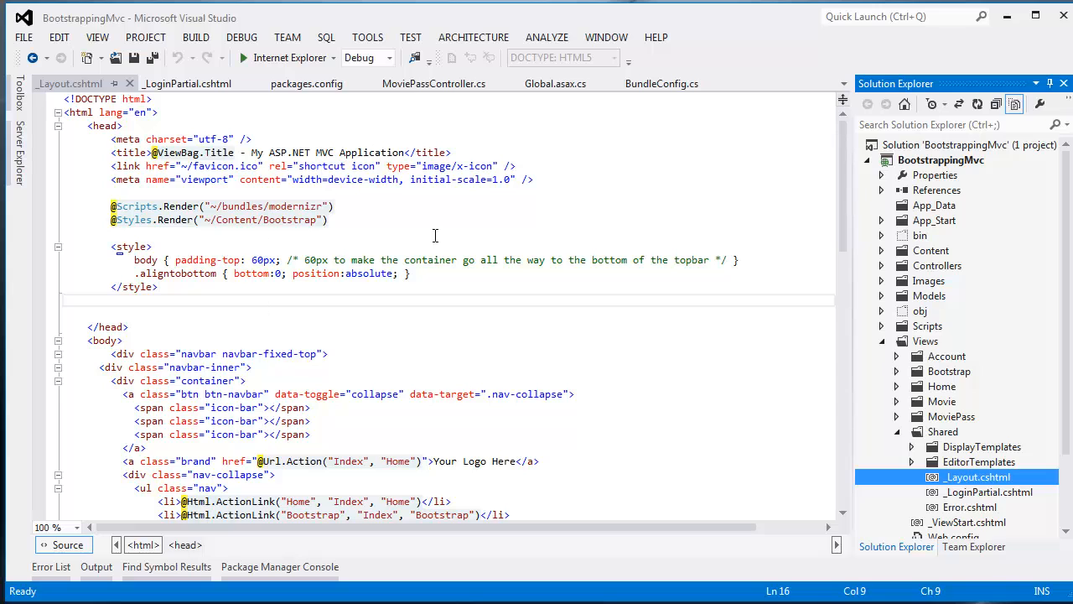
drag(111, 207, 334, 219)
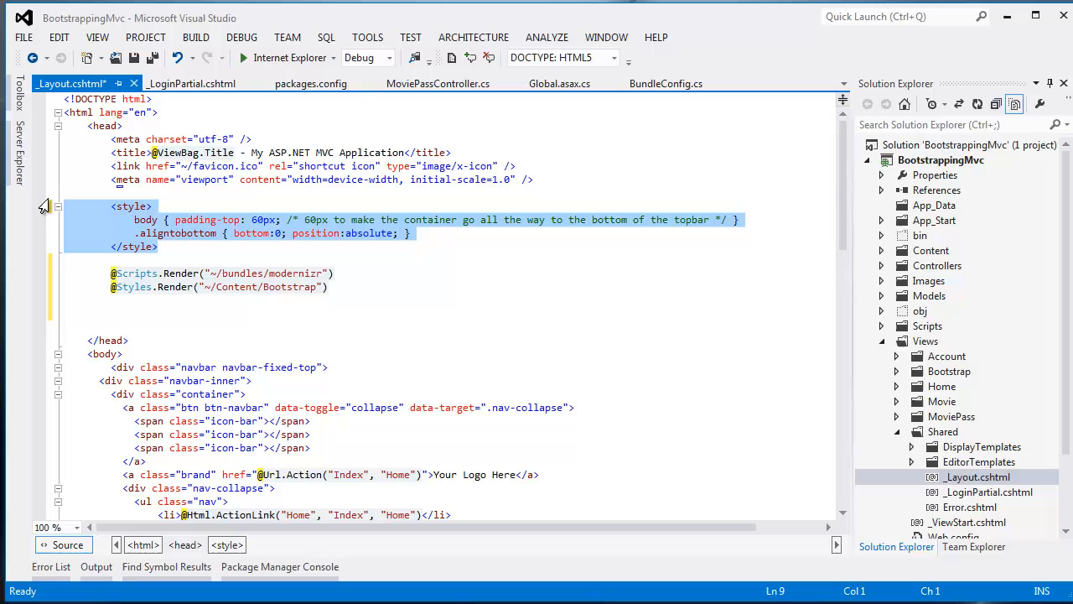
mouse_move(82, 228)
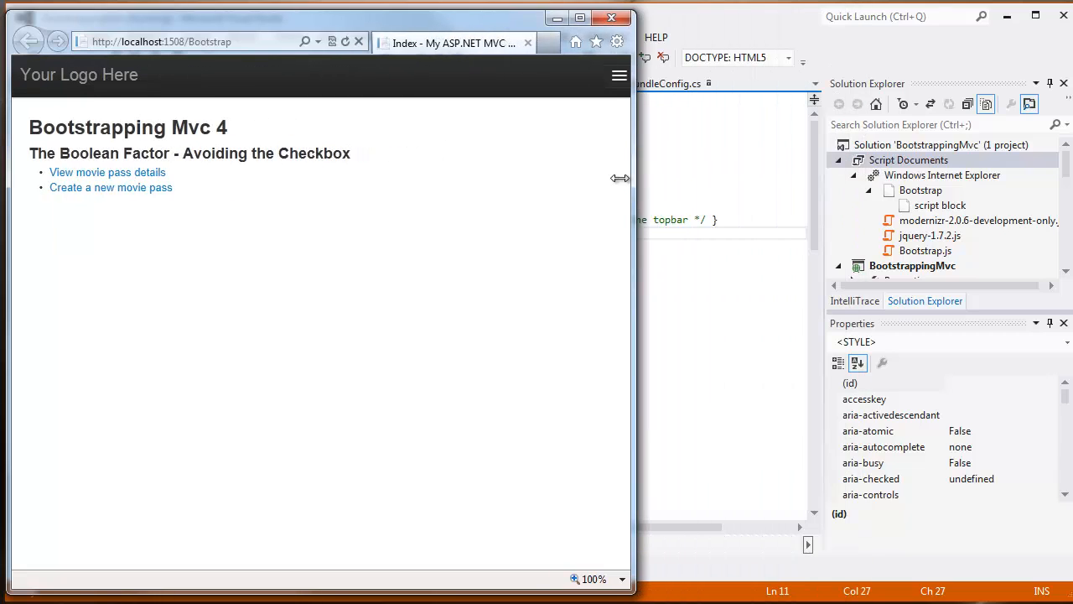
- Expand the collapsed navbar menu on the narrow page to confirm it opens flush at the top
click(621, 73)
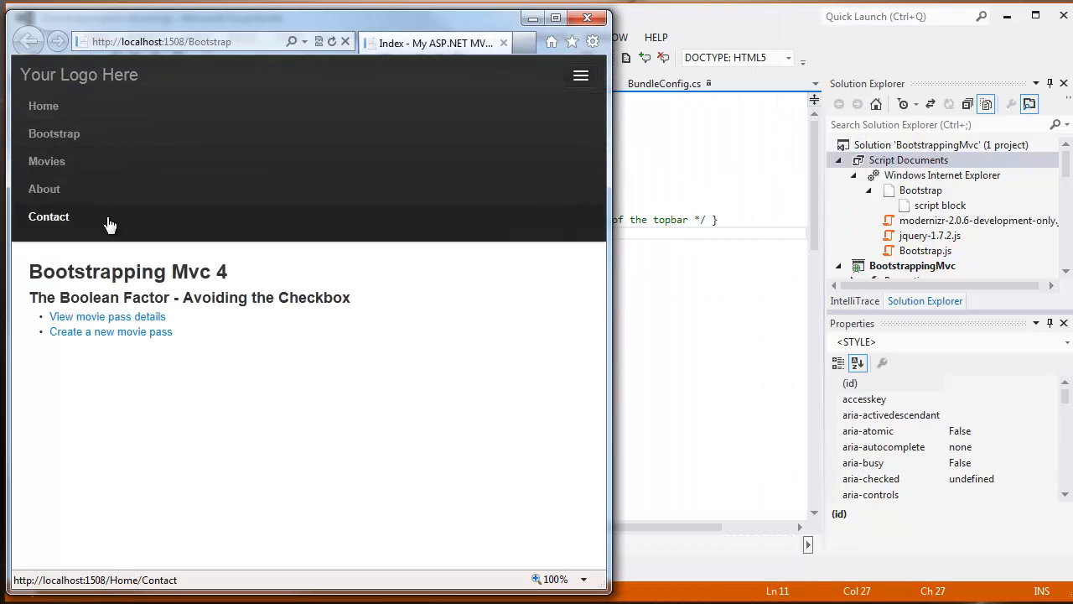
mouse_move(107, 208)
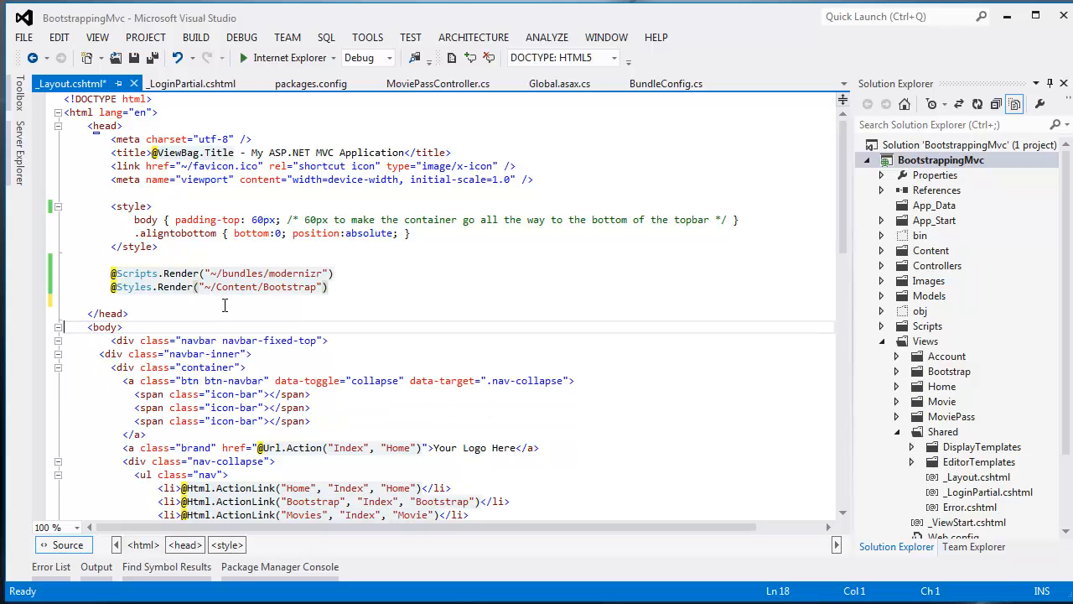
scroll(down, 3)
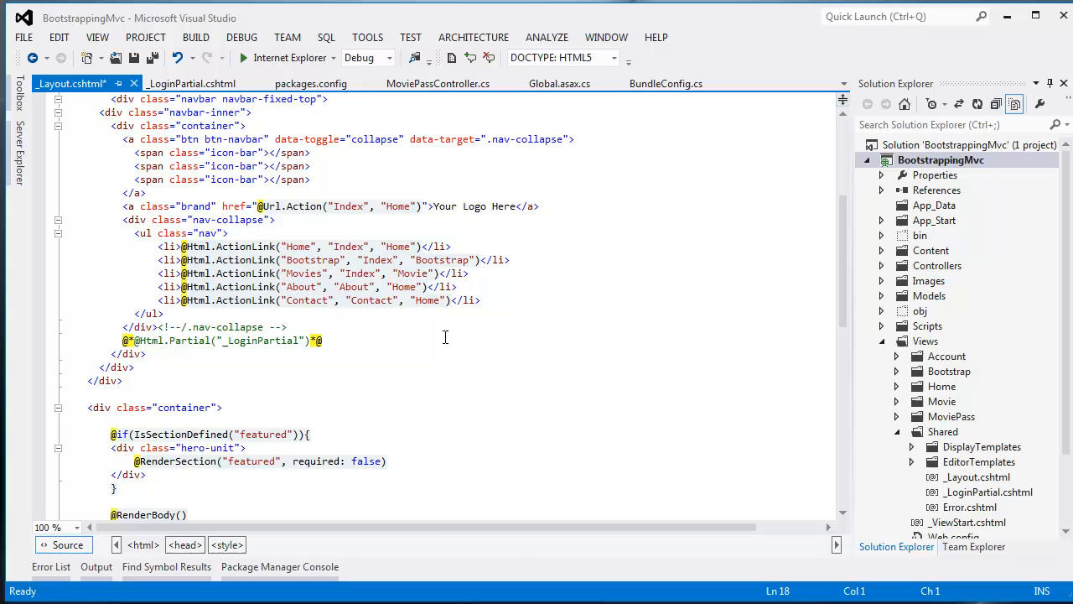
click(191, 84)
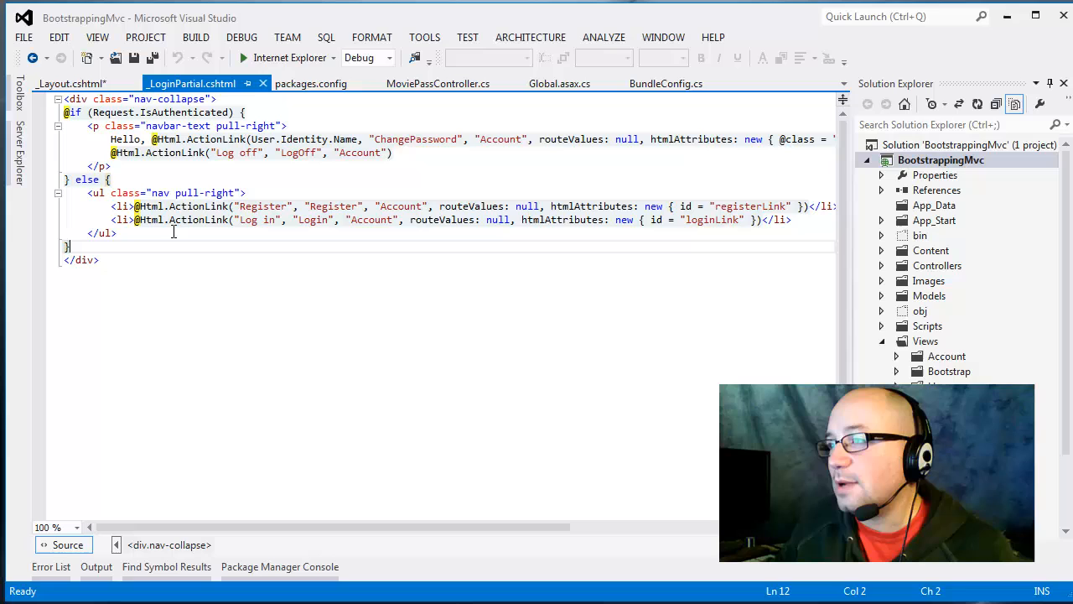
- Wrap _LoginPartial markup in <div class="nav-collapse"> with the links' <ul> as "nav pull-right"
double_click(193, 193)
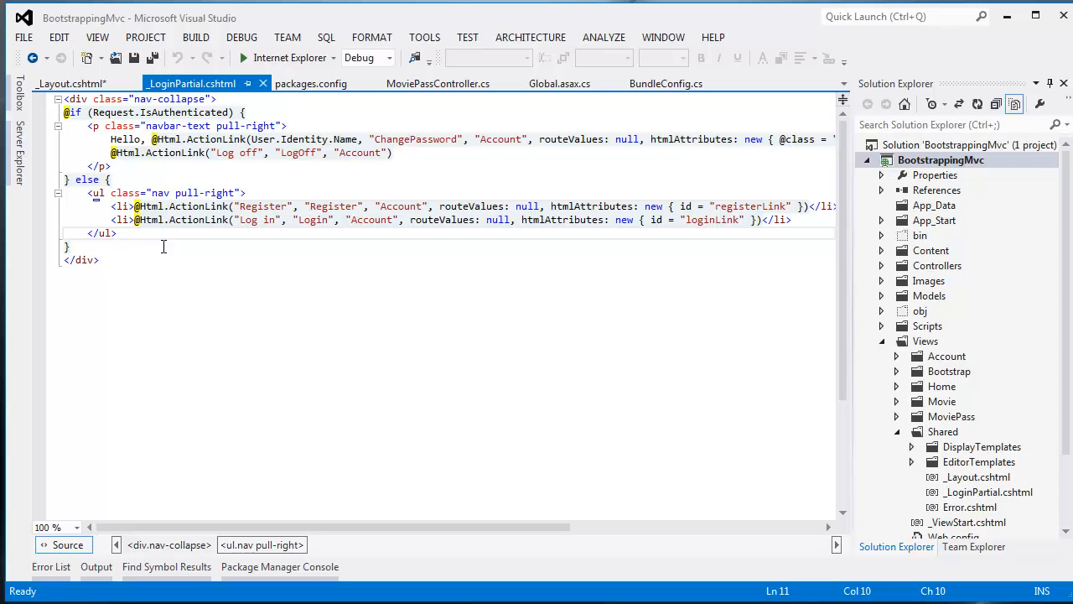
click(71, 84)
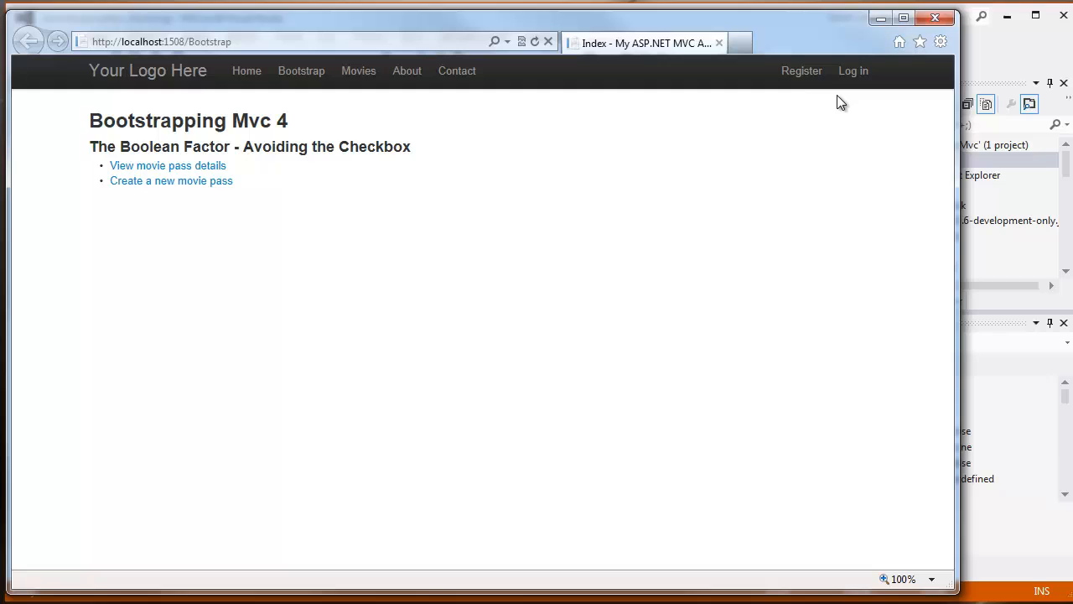
mouse_move(934, 107)
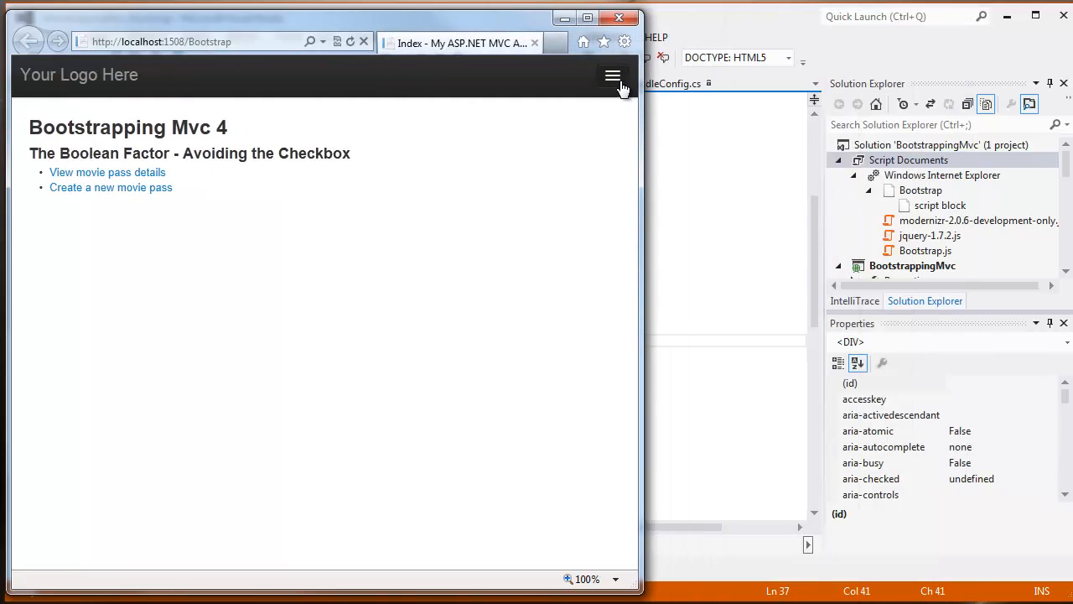
- Open the collapsed navbar on the narrowed page to check Register and Log in with no top gap
click(614, 76)
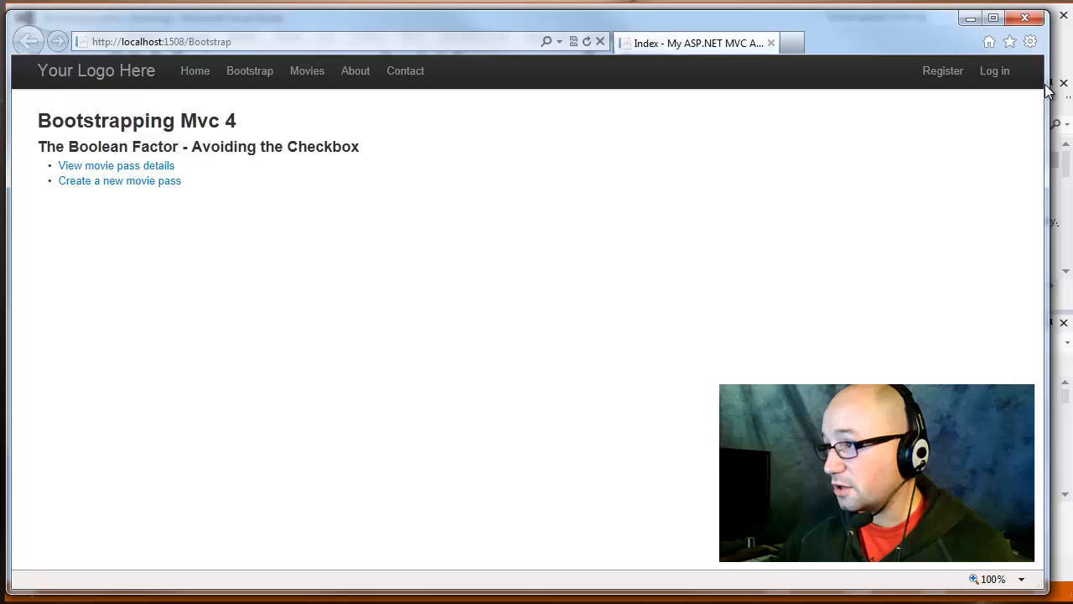
mouse_move(808, 166)
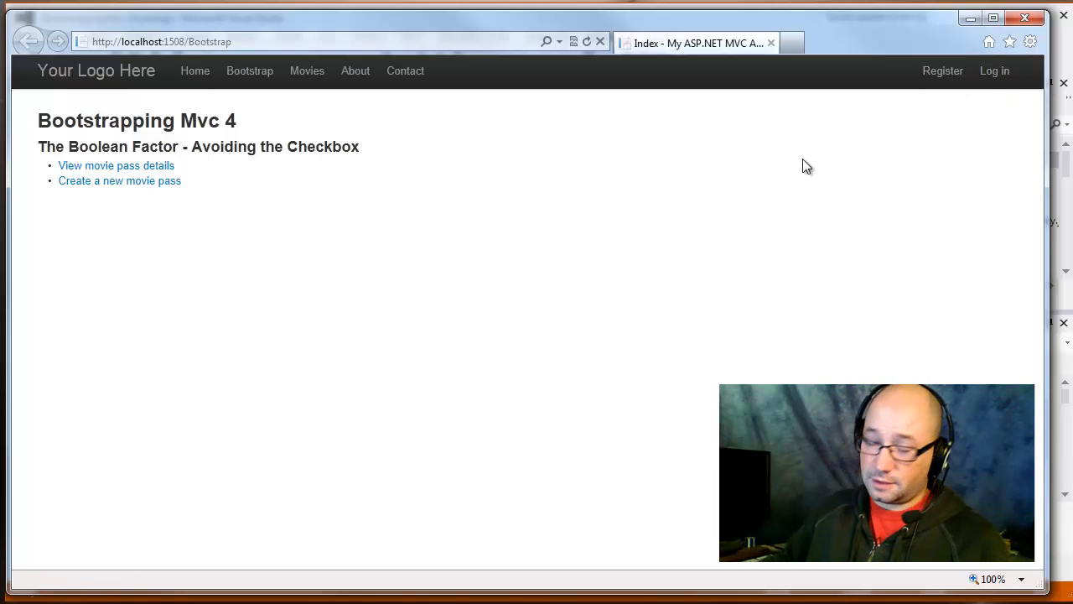